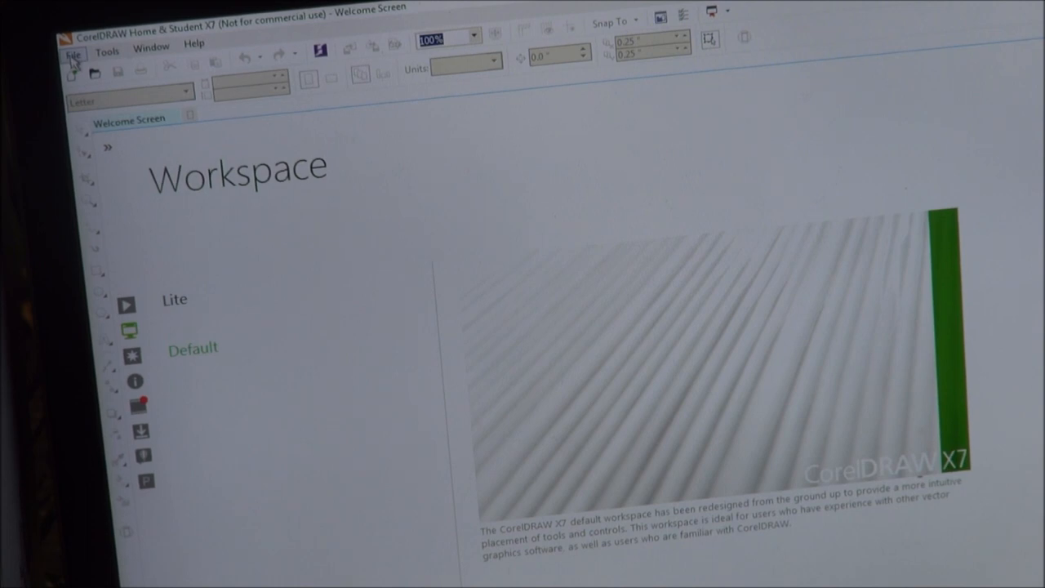
Step: Choose File > New to open the Create a New Document dialog
{"action": "left_click", "coordinate": [74, 54]}
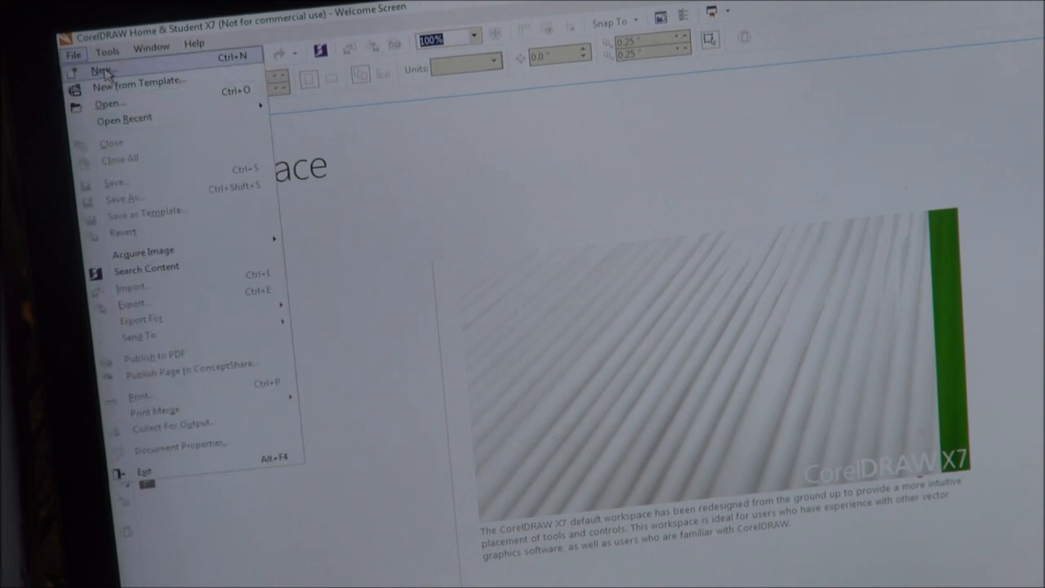
{"action": "left_click", "coordinate": [110, 58]}
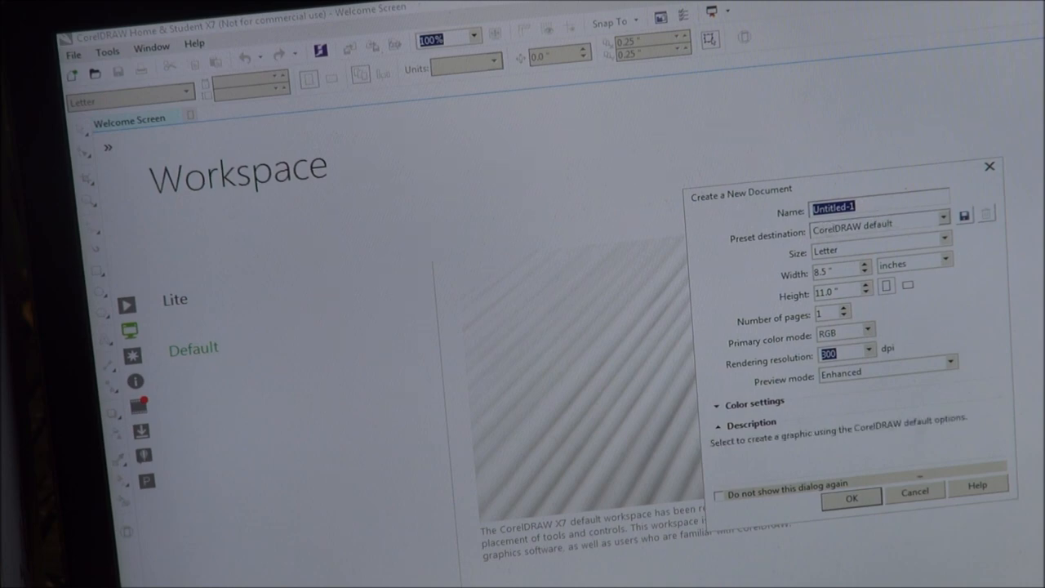
Step: Name the new Letter-size document 'Name Plate' and create it
{"action": "type", "text": "N"}
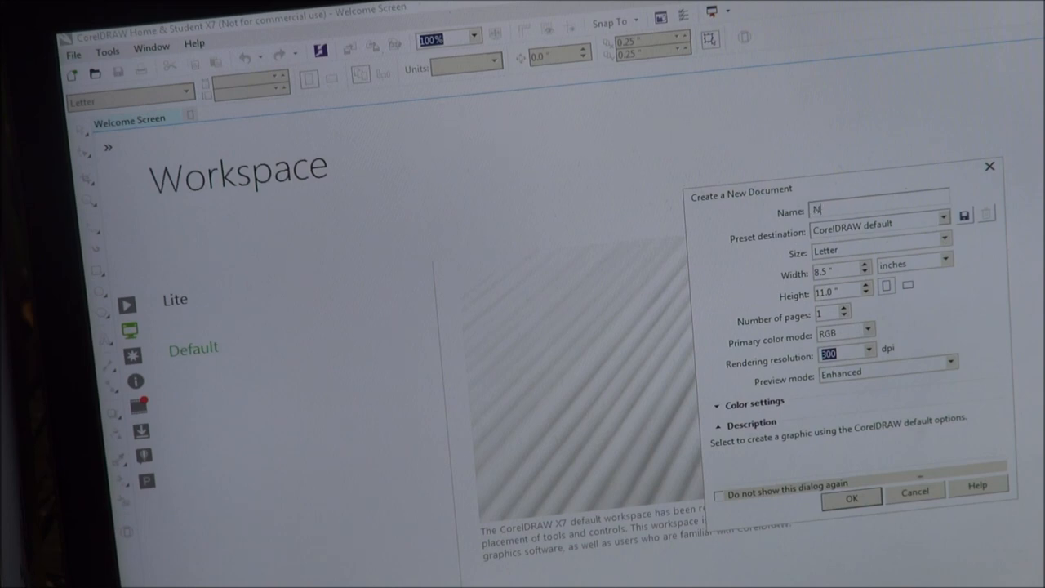
{"action": "type", "text": "ame Pla"}
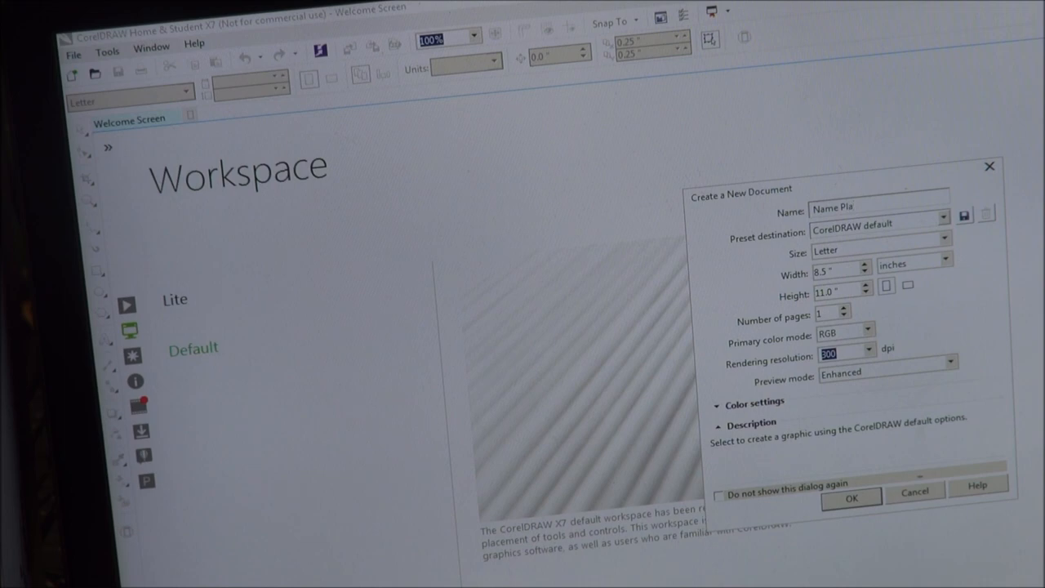
{"action": "type", "text": "te"}
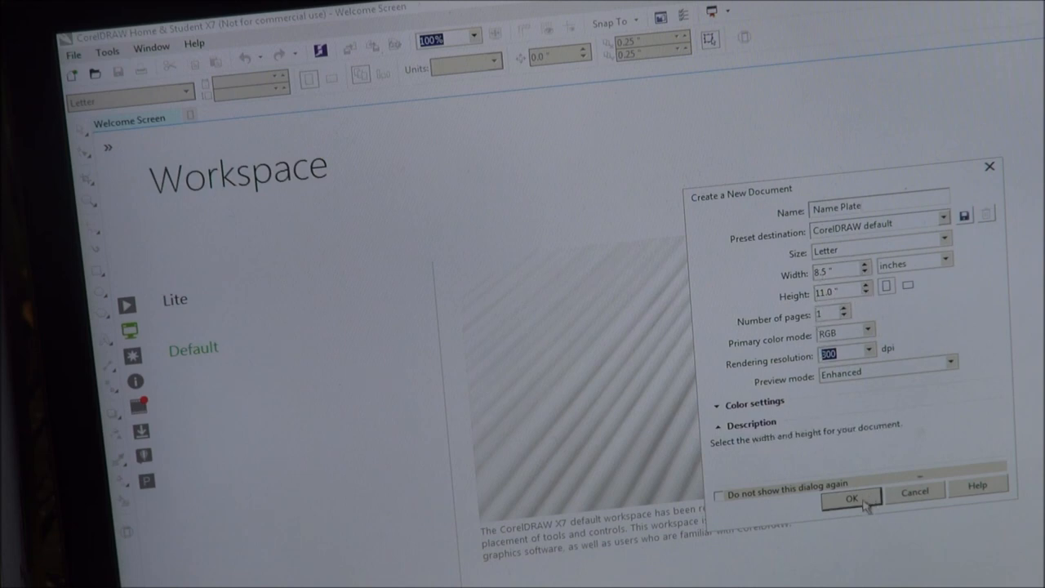
{"action": "left_click", "coordinate": [855, 500]}
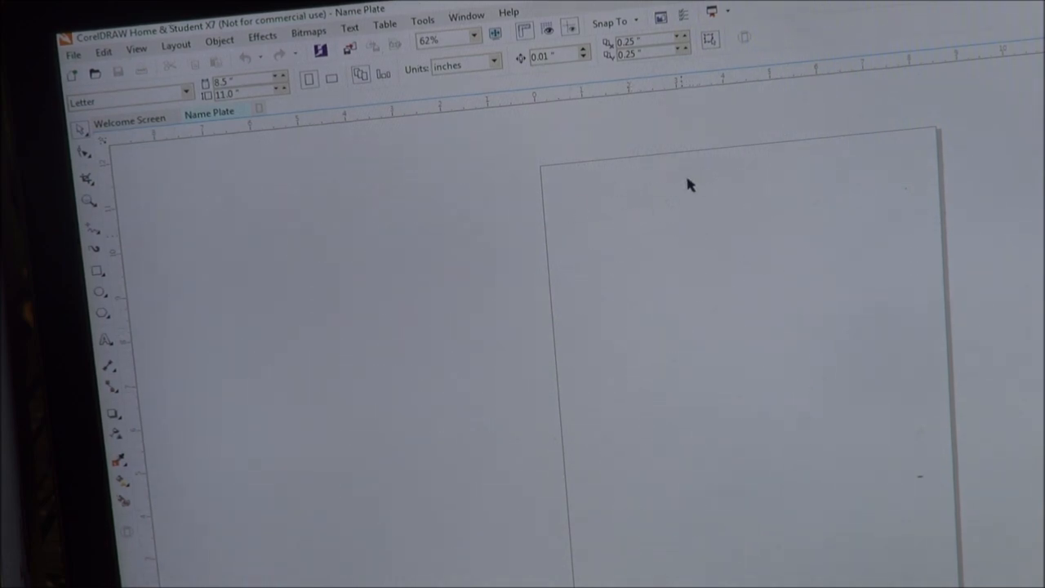
{"action": "mouse_move", "coordinate": [858, 385]}
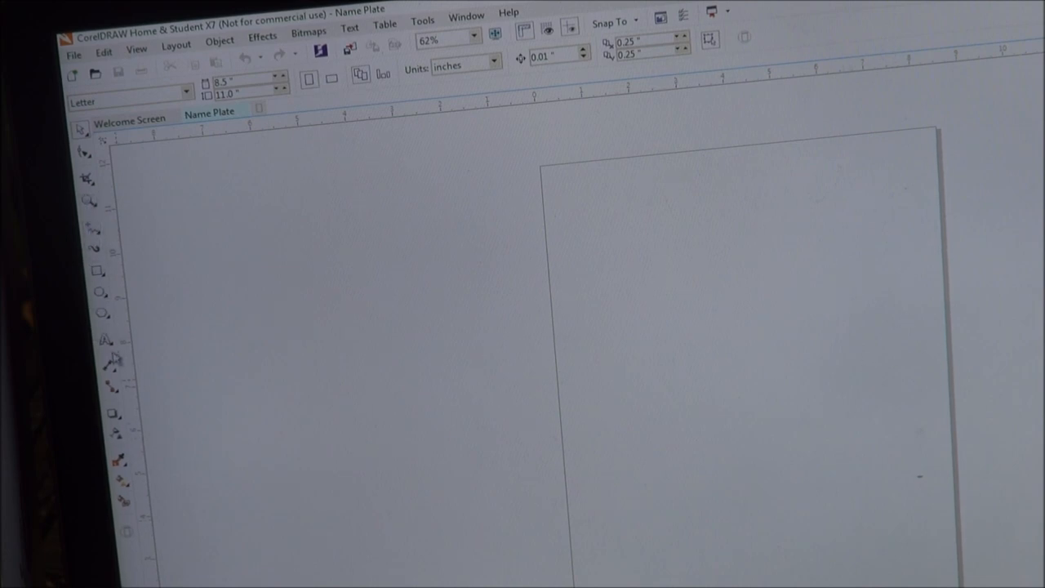
{"action": "mouse_move", "coordinate": [103, 340]}
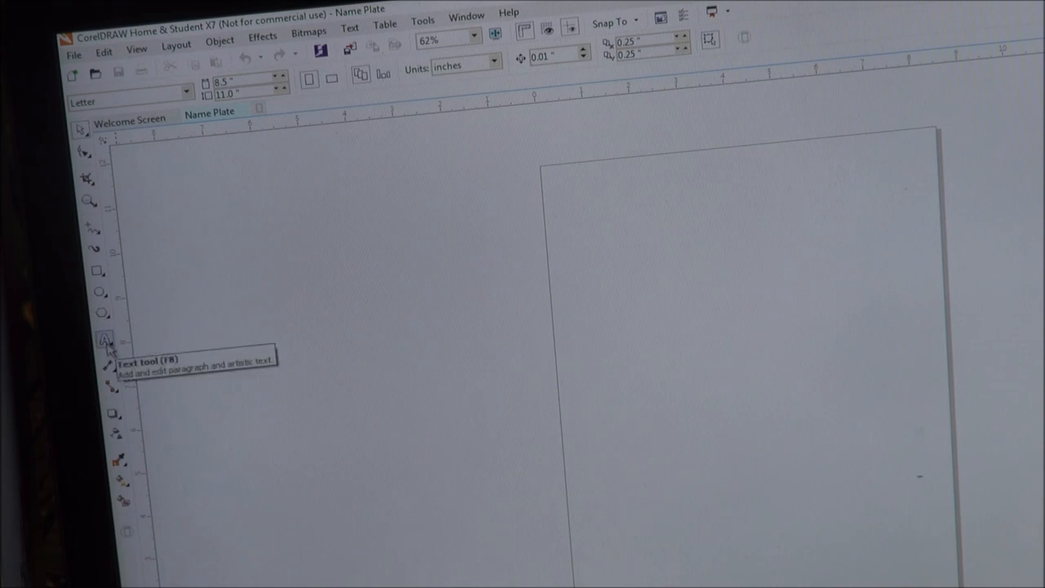
Step: Select the Text tool from the toolbox flyout
{"action": "left_click", "coordinate": [105, 337]}
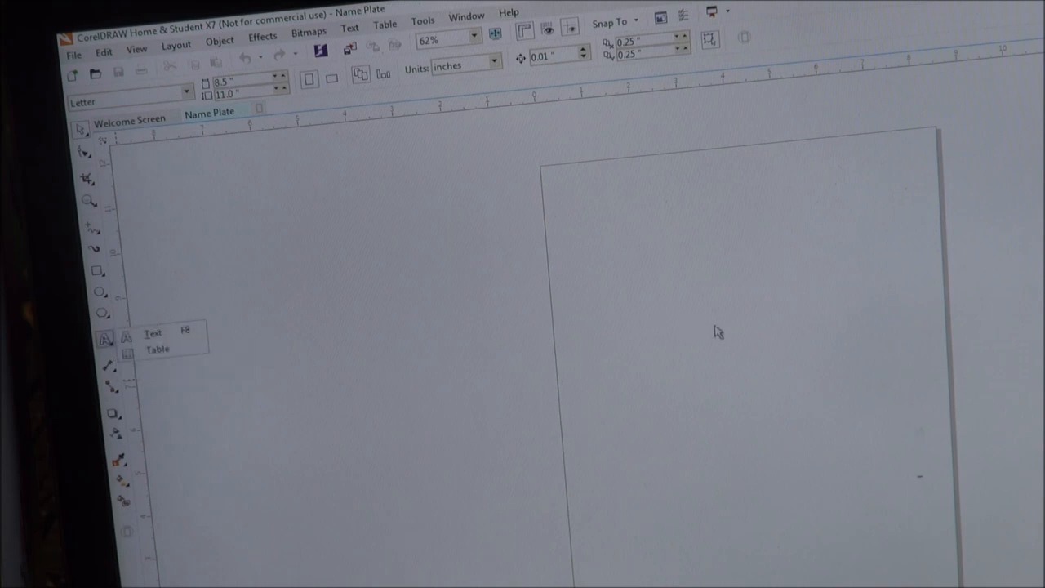
{"action": "mouse_move", "coordinate": [803, 213]}
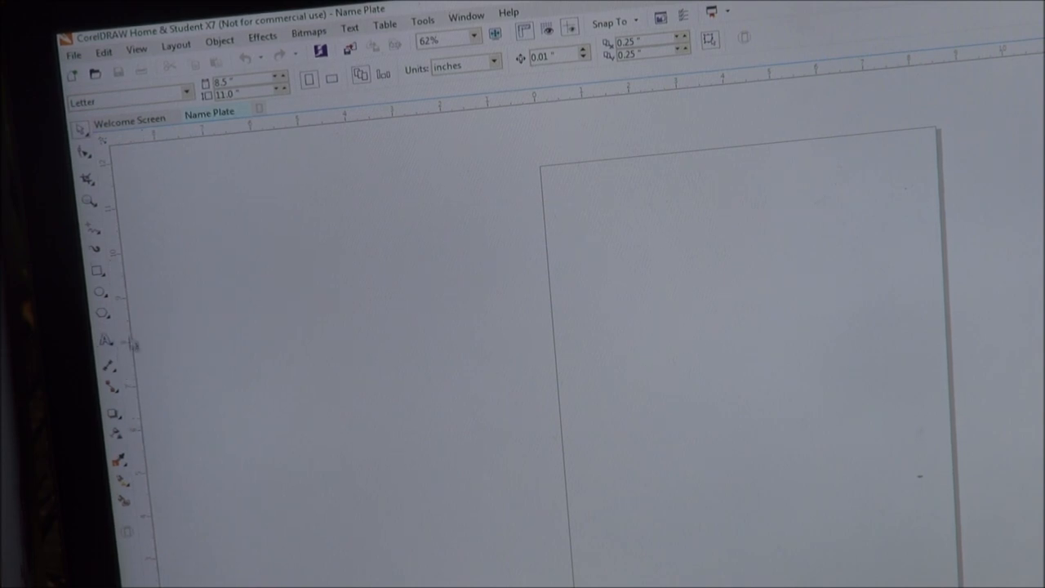
{"action": "mouse_move", "coordinate": [105, 341]}
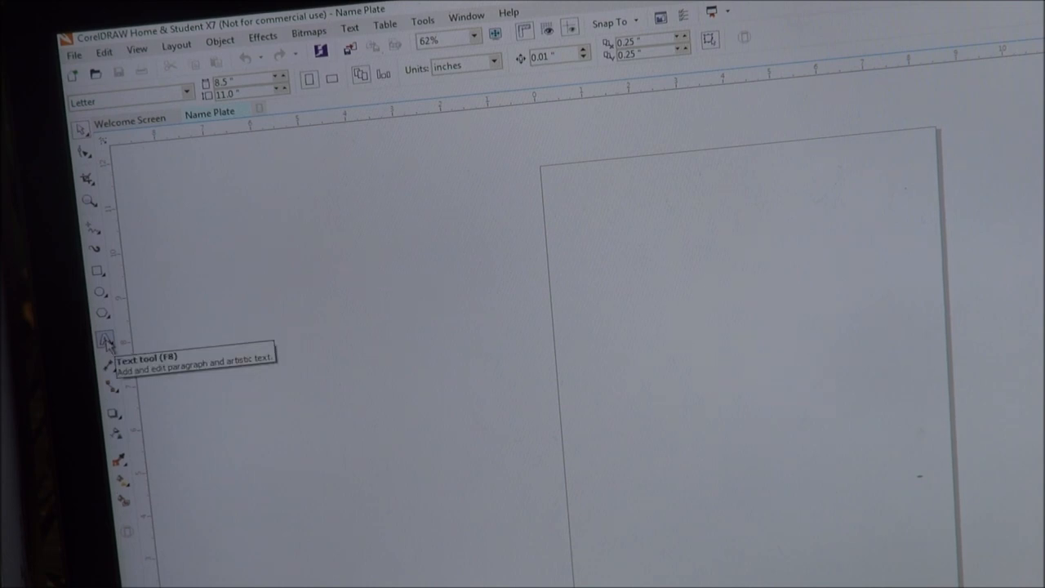
{"action": "left_click", "coordinate": [104, 335]}
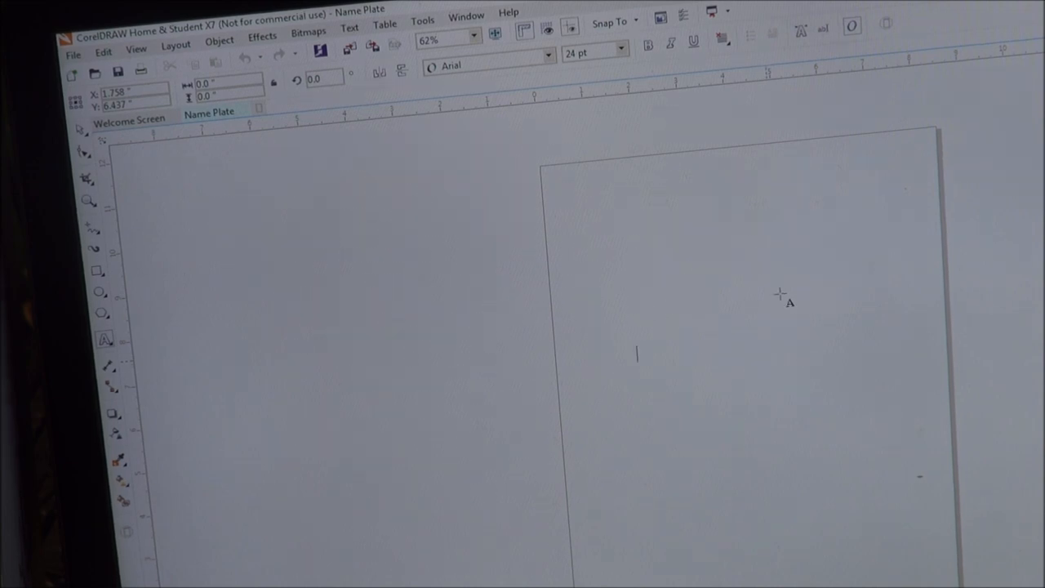
Step: Type 'Hello How are you' on the page and select the text object
{"action": "type", "text": "Hell"}
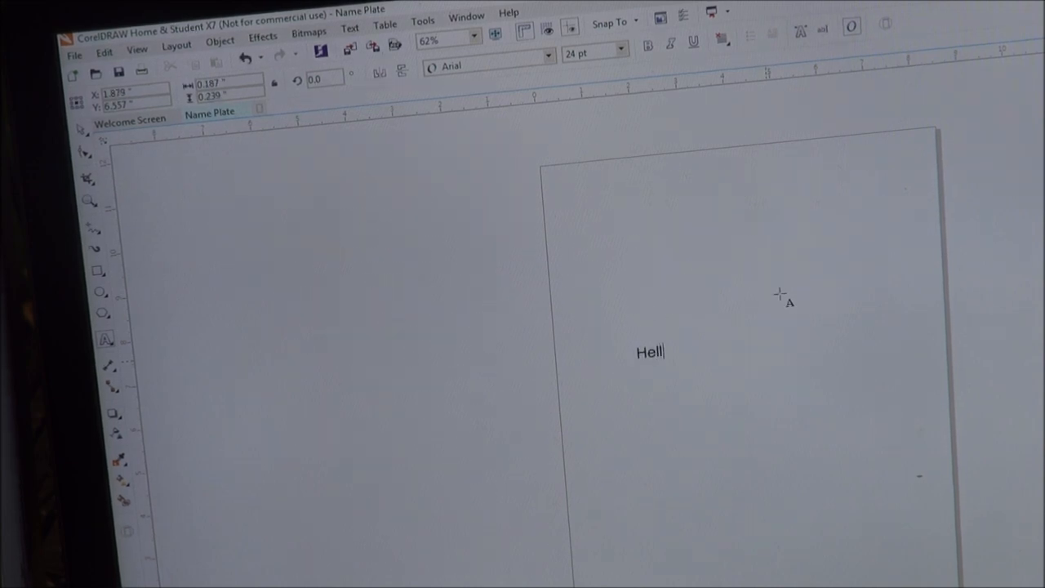
{"action": "type", "text": "o"}
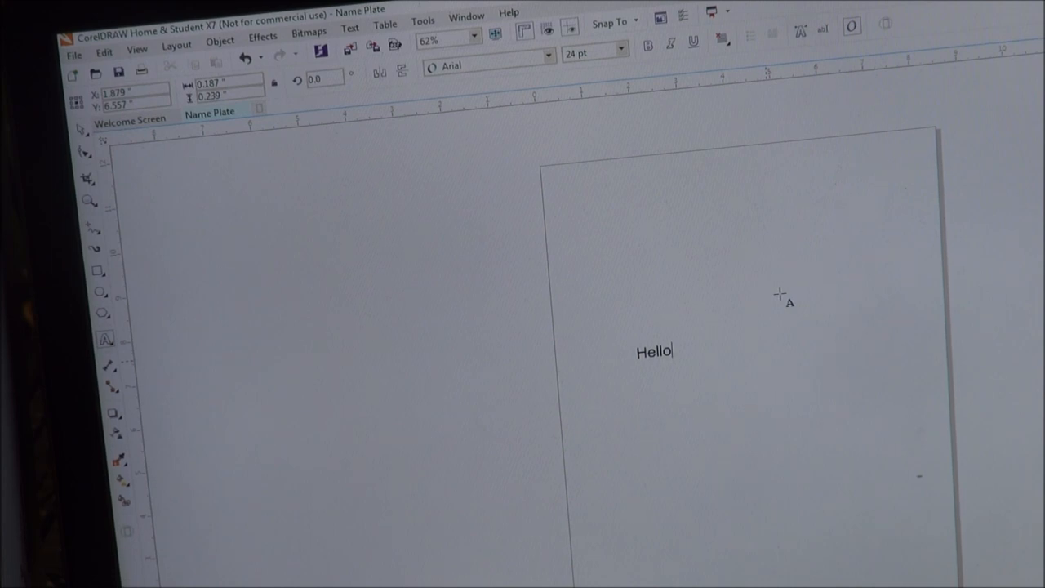
{"action": "type", "text": "How are"}
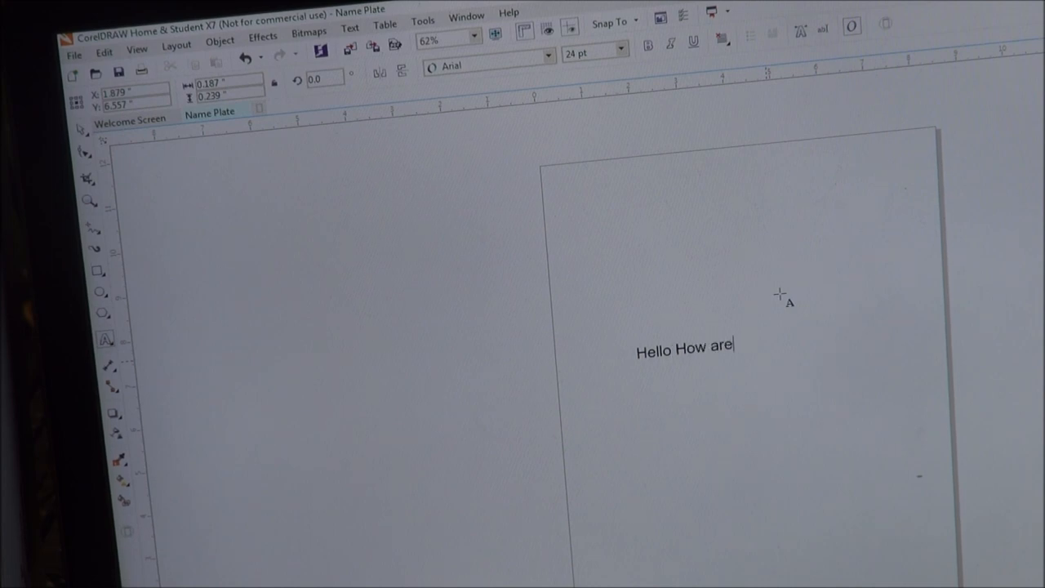
{"action": "type", "text": "you"}
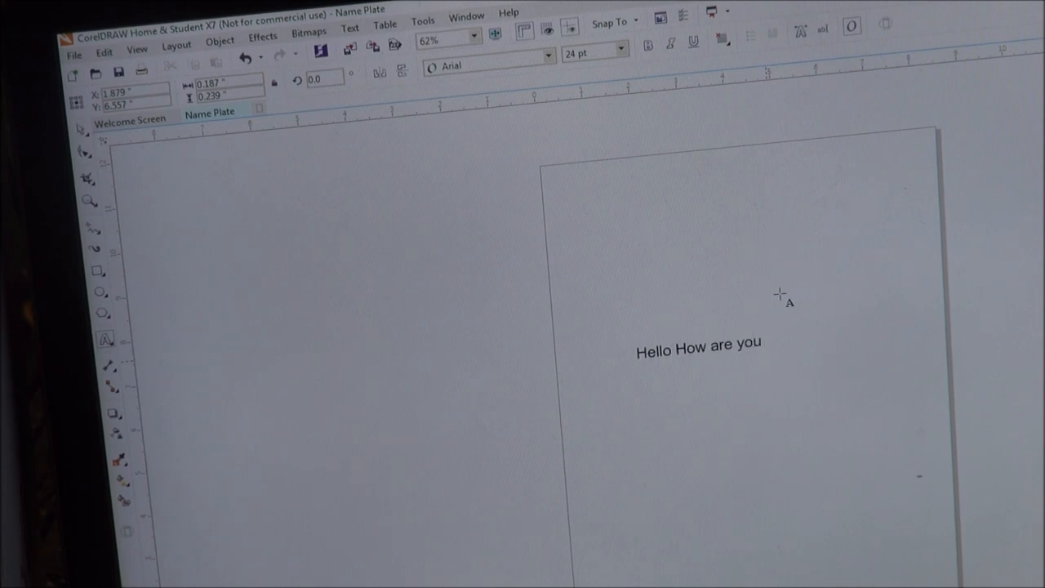
{"action": "left_click", "coordinate": [699, 345]}
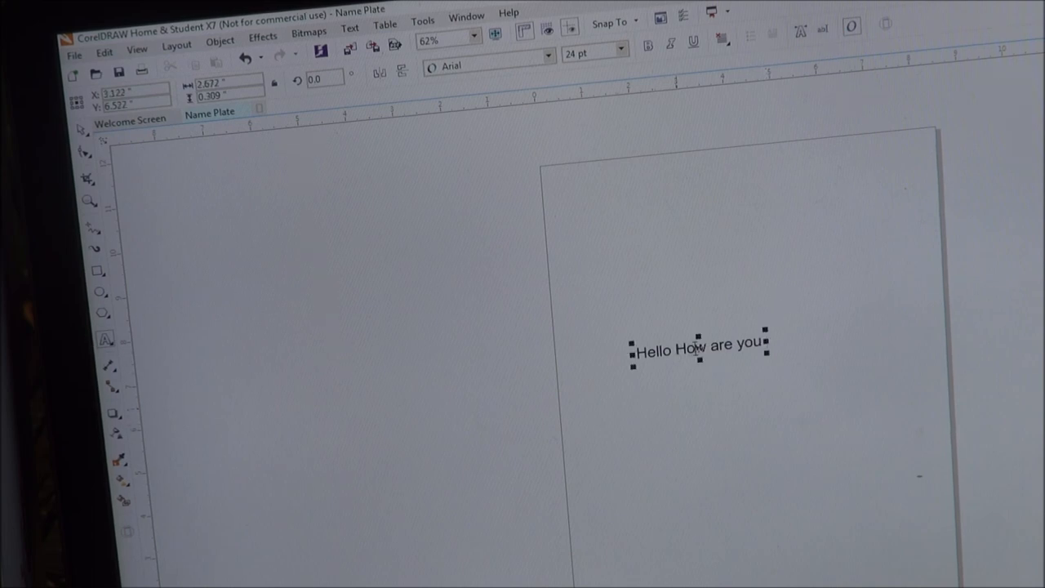